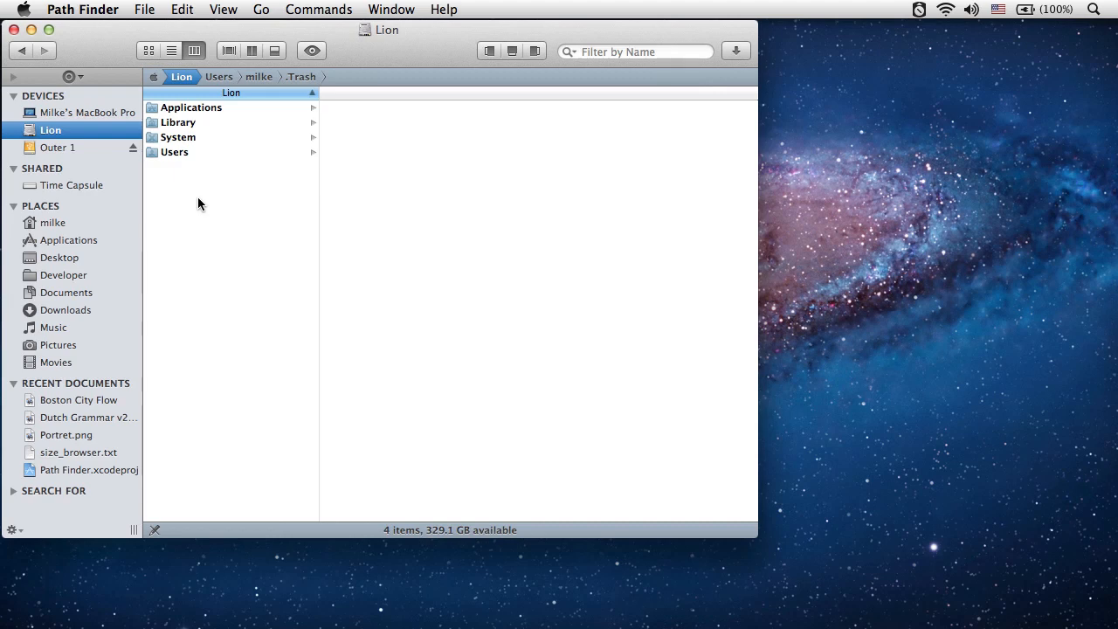
mouse_move(108, 221)
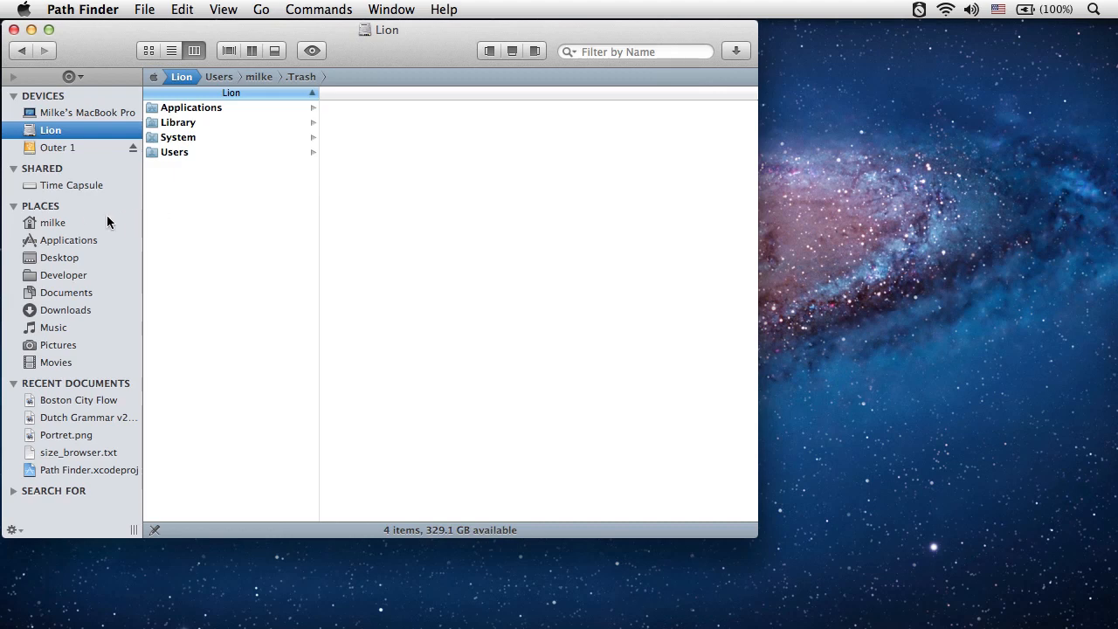
Show the milke home folder's contents in the main browser via the PLACES sidebar
click(52, 222)
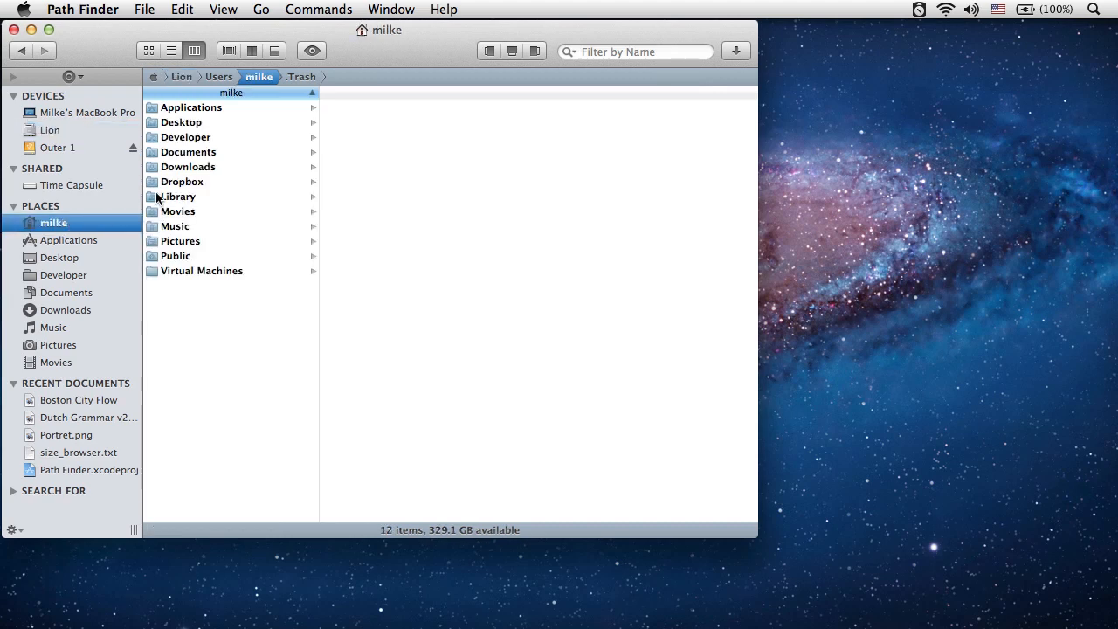
Bring up a Size Browser for the home folder from the Window menu
click(391, 10)
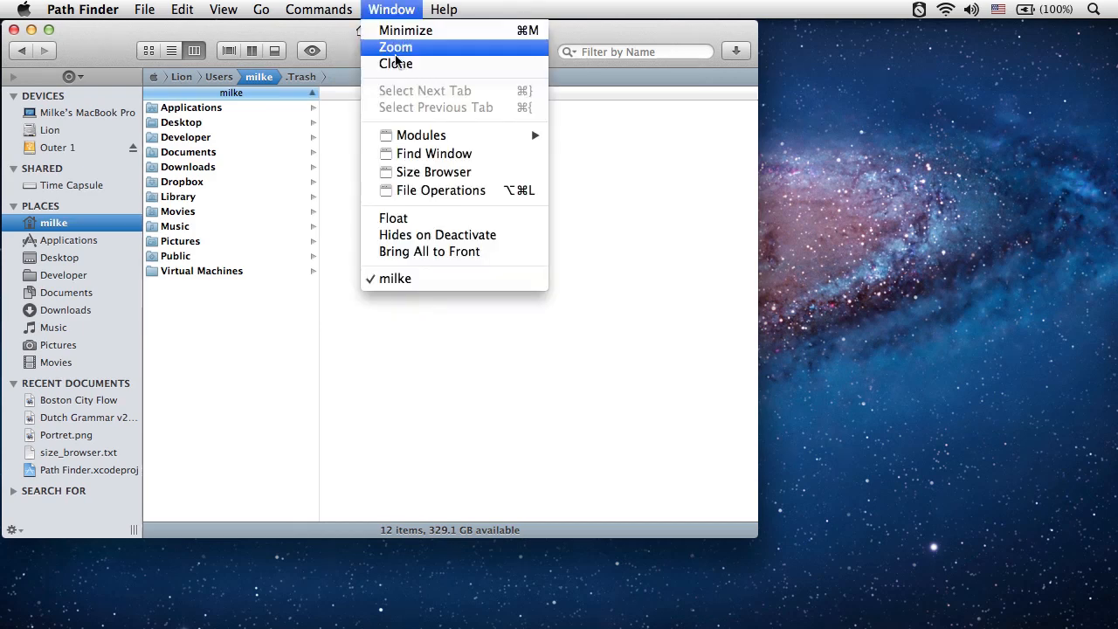
click(433, 172)
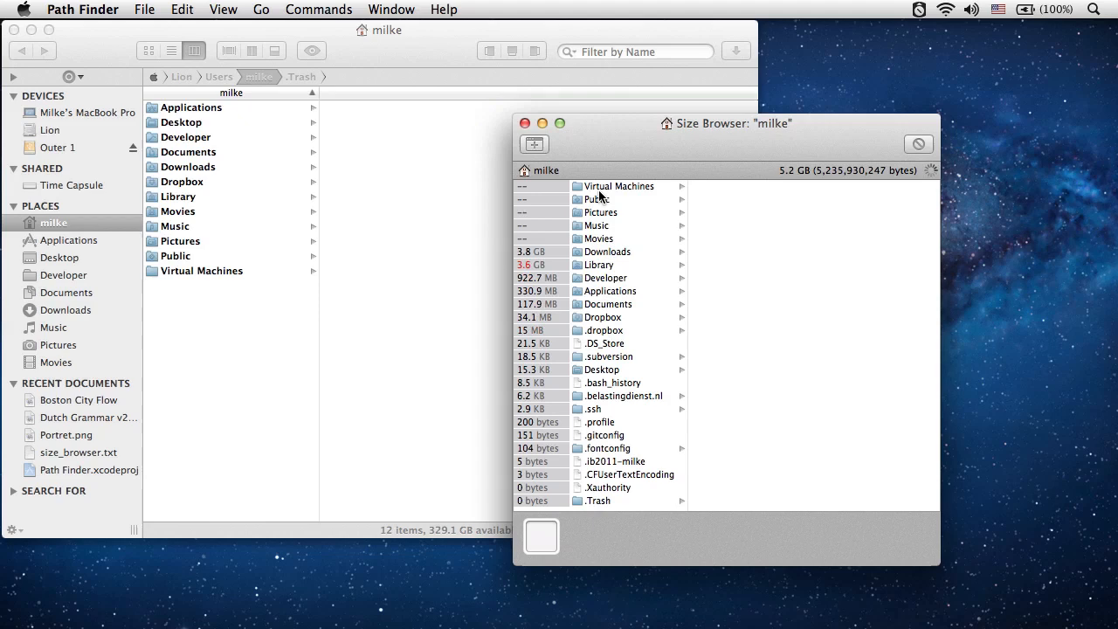
mouse_move(601, 388)
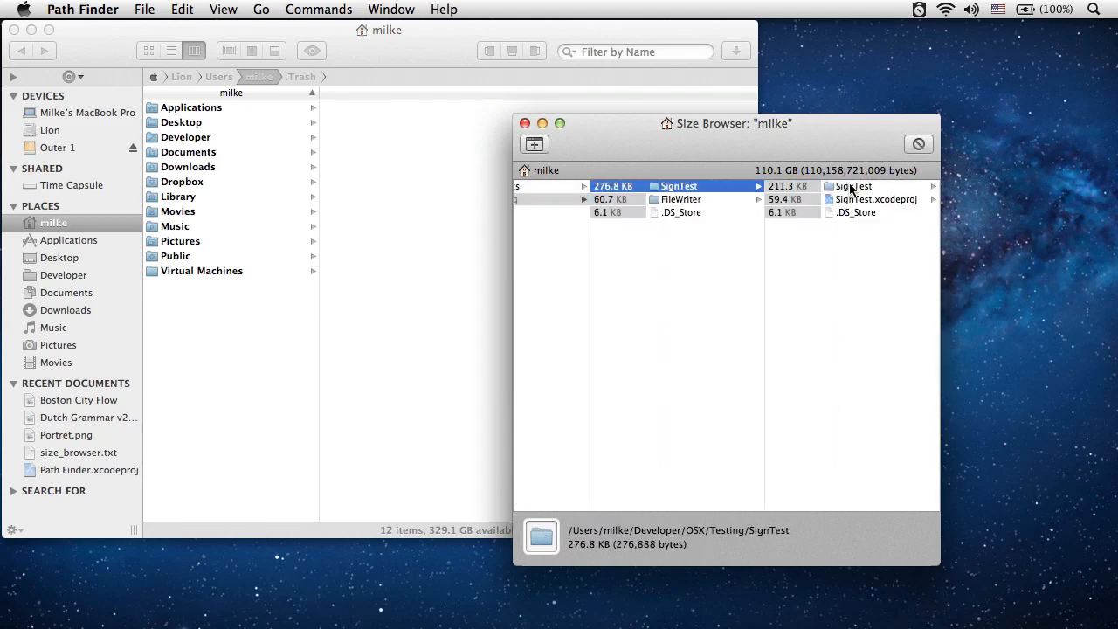
Drill into the inner SignTest folder and select AppDelegate.h (282 bytes)
click(853, 185)
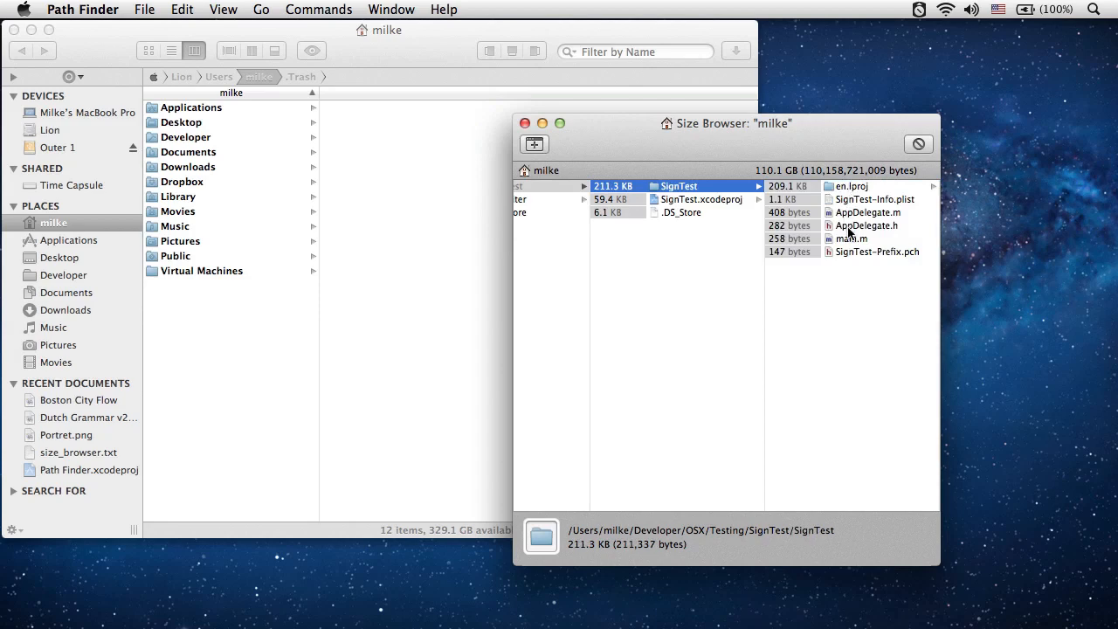
click(866, 225)
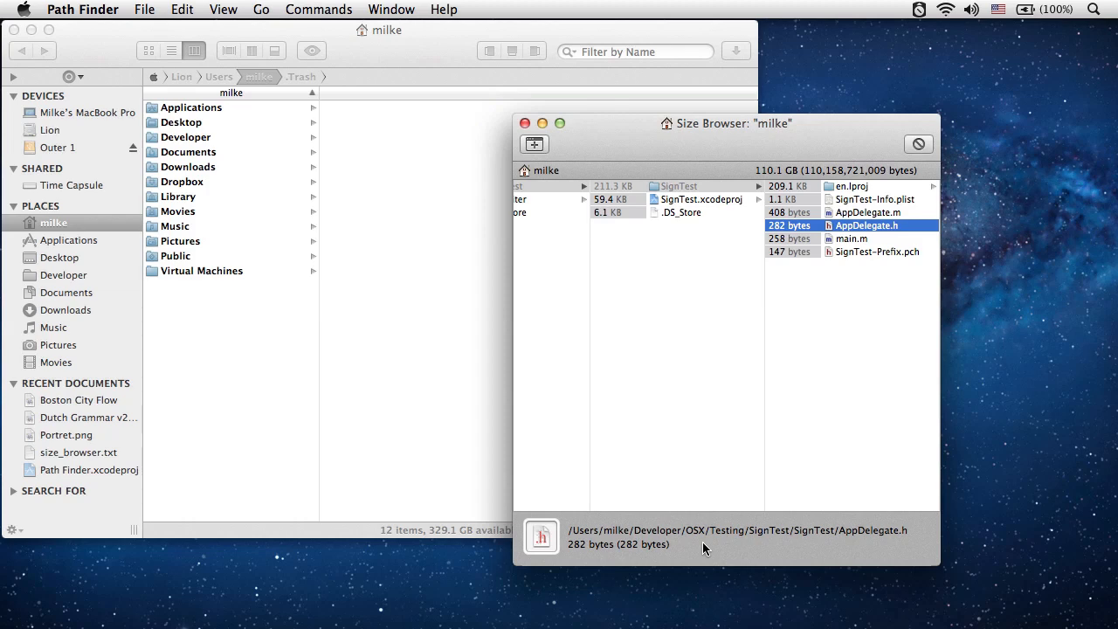
mouse_move(888, 227)
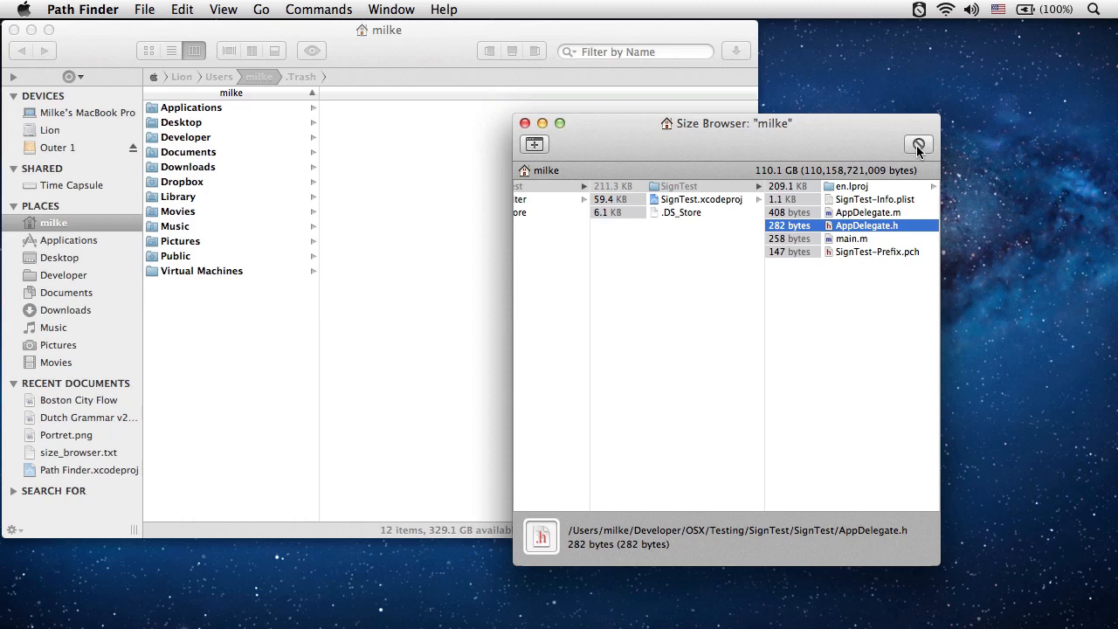
mouse_move(920, 147)
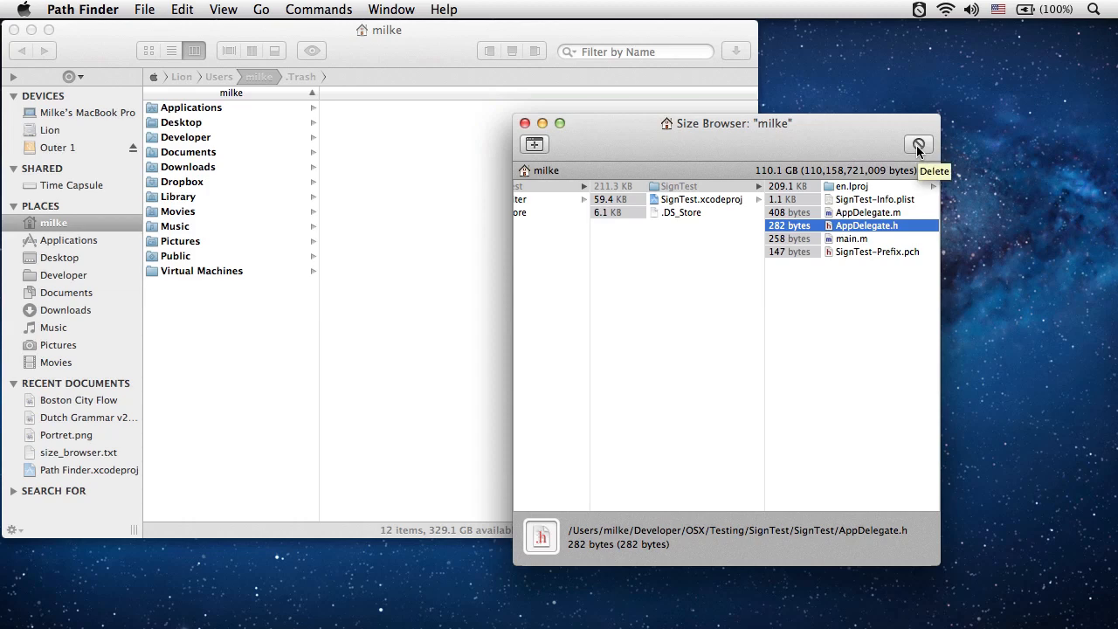
Delete AppDelegate.h from the Size Browser
click(919, 143)
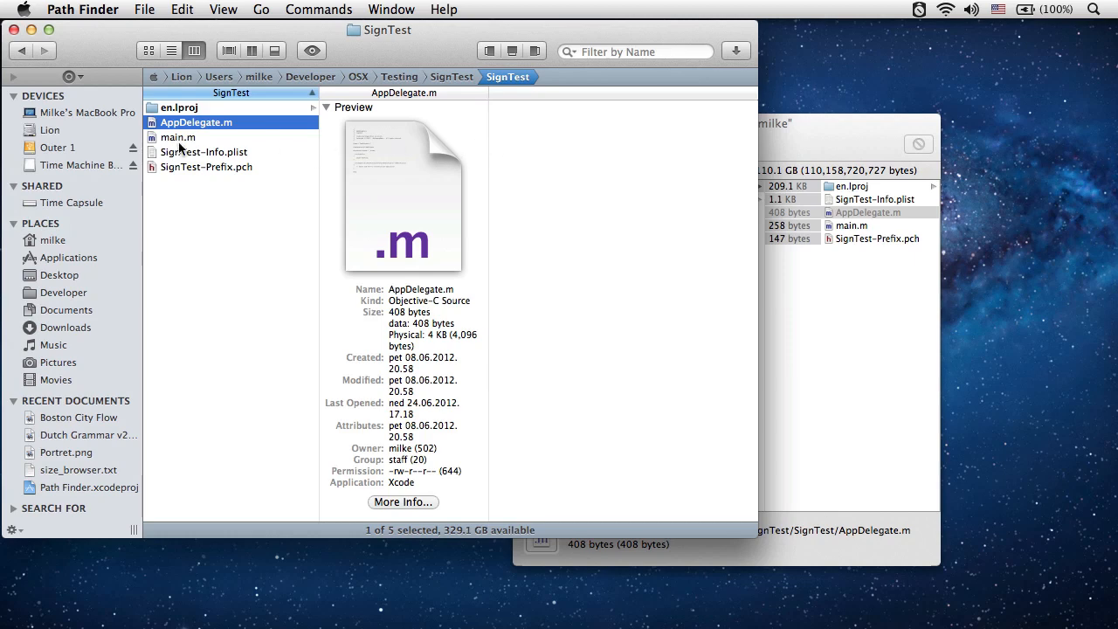
Return the main browser to the Lion volume's top level and bring up the Window menu
click(49, 129)
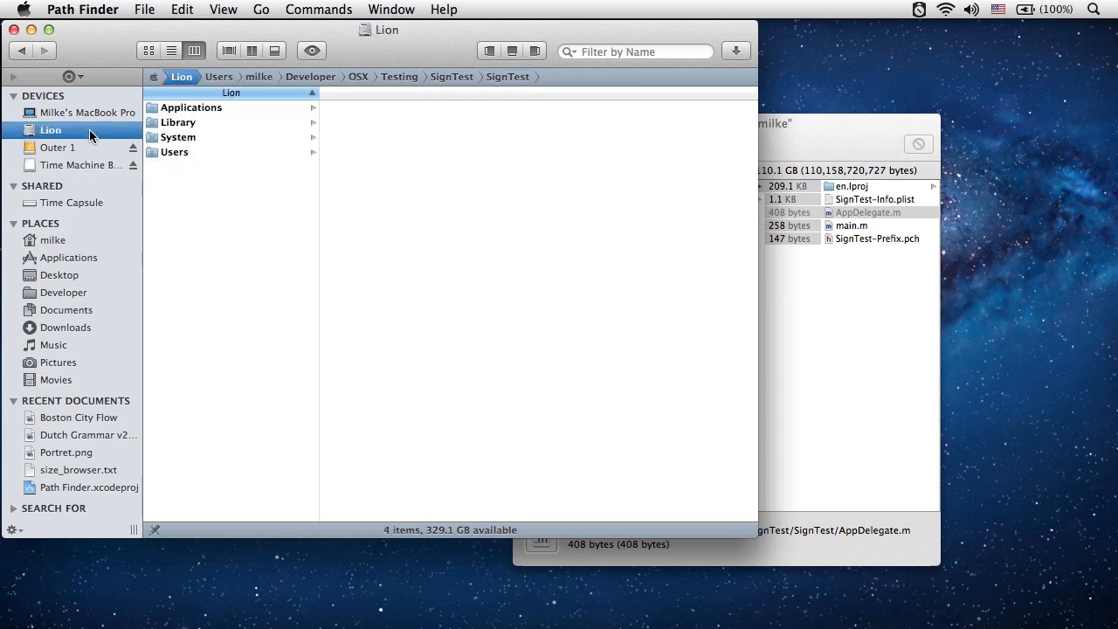
click(390, 11)
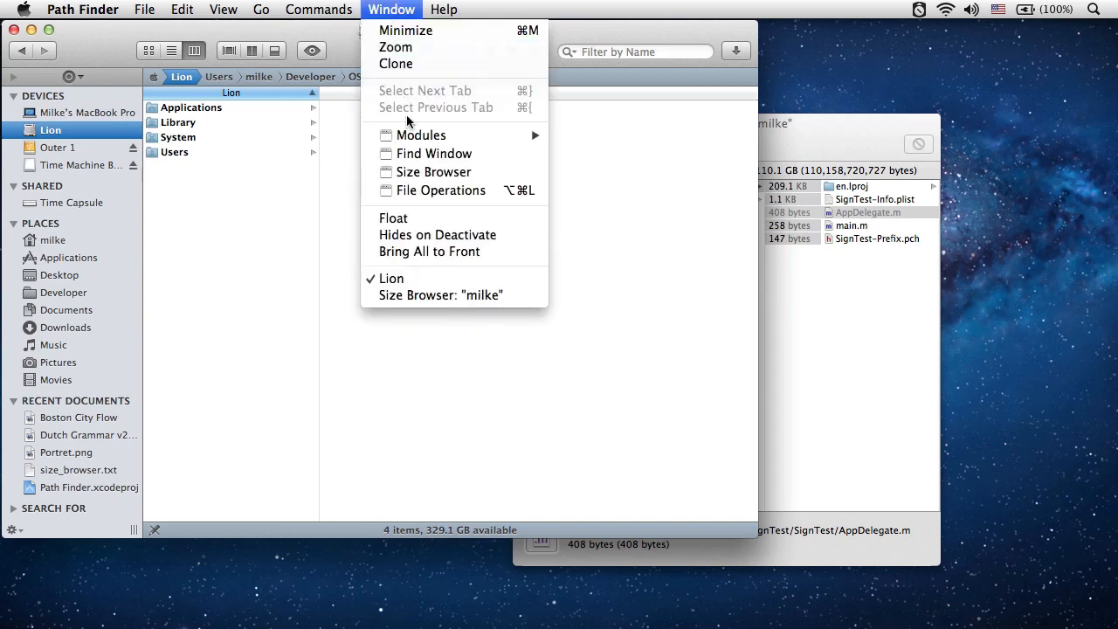